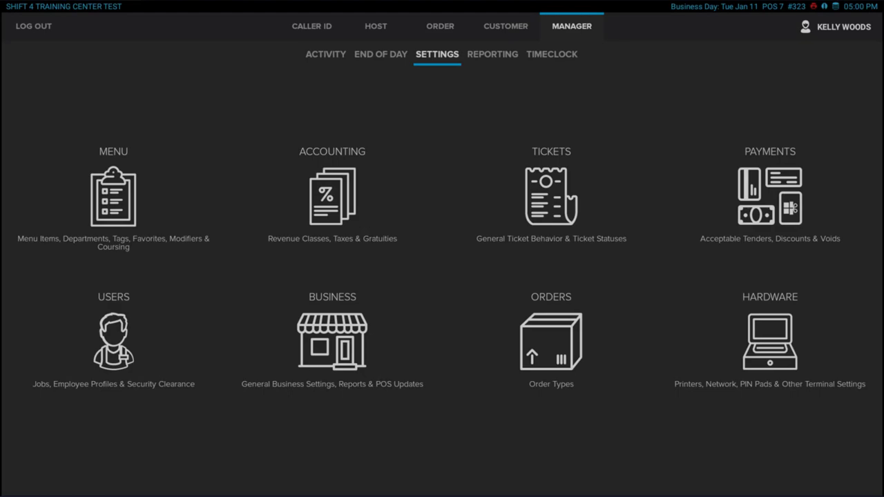
- Open the Menu settings to the Departments list showing Entrees and its assigned items
{"action": "left_click", "coordinate": [113, 197]}
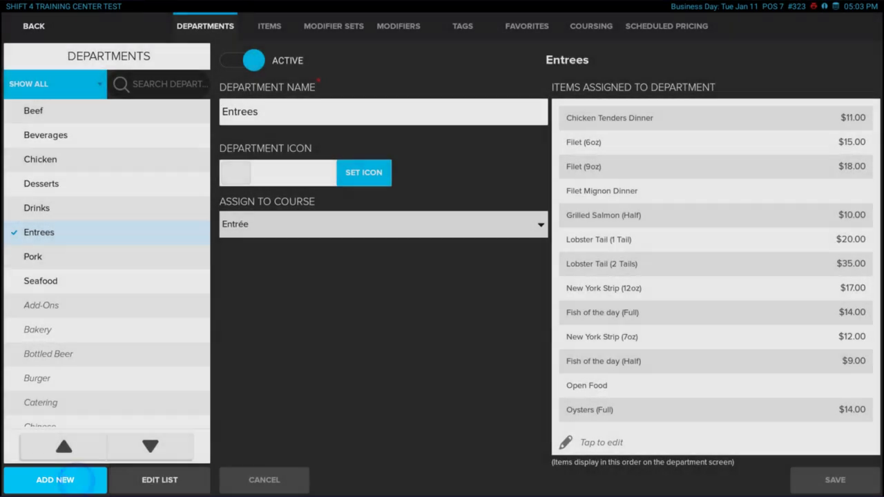
- Create and save an Appetizers department containing Wings (5), Wings (10) and Nachos Supreme
{"action": "left_click", "coordinate": [53, 480]}
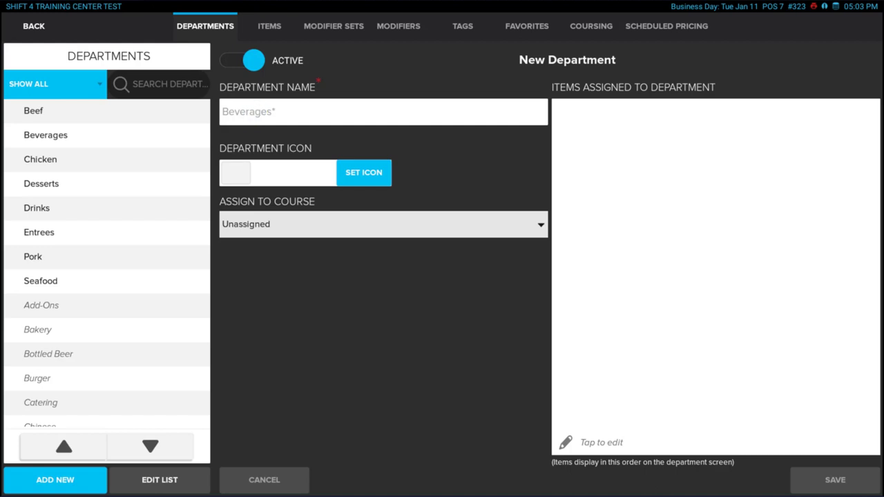
{"action": "type", "text": "Appetizers"}
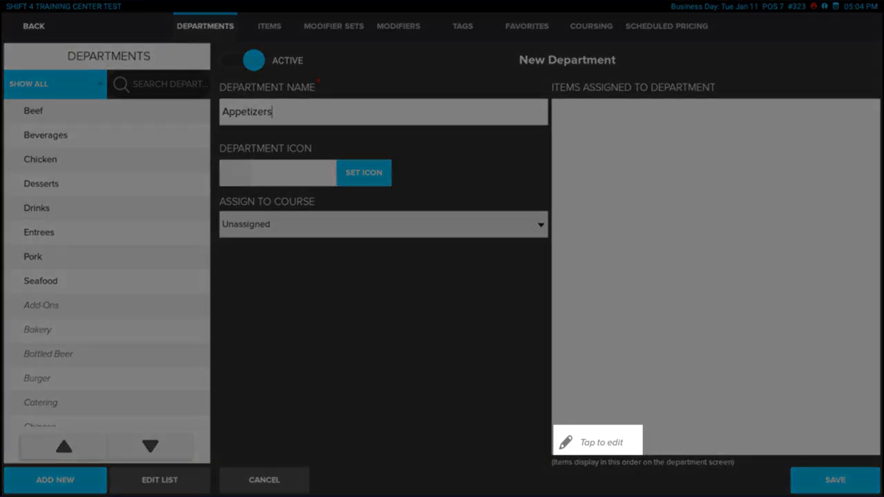
{"action": "left_click", "coordinate": [599, 440]}
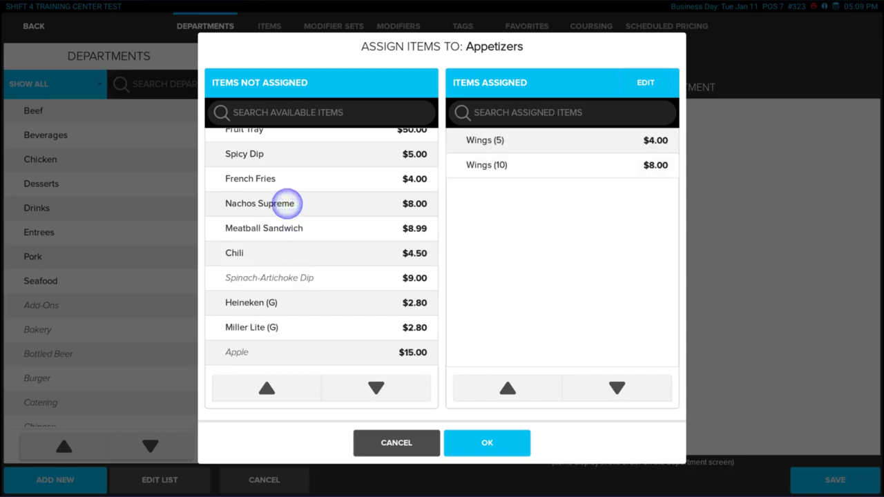
{"action": "left_click", "coordinate": [486, 443]}
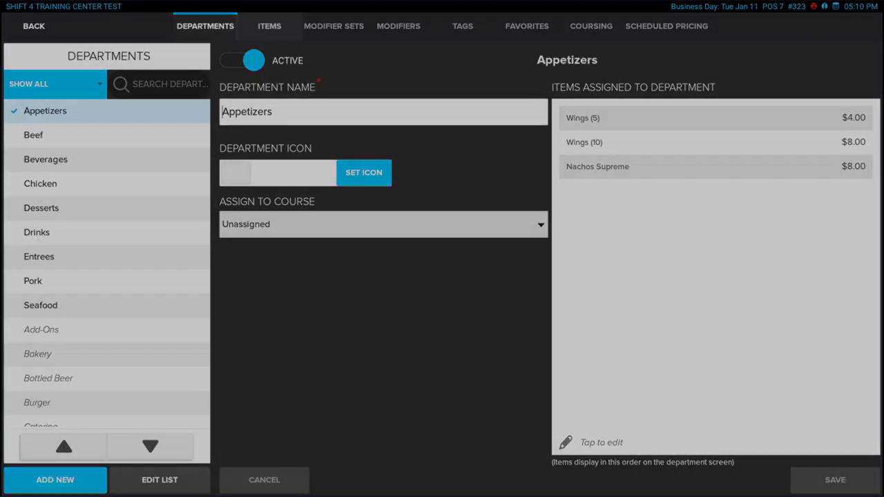
{"action": "left_click", "coordinate": [268, 26]}
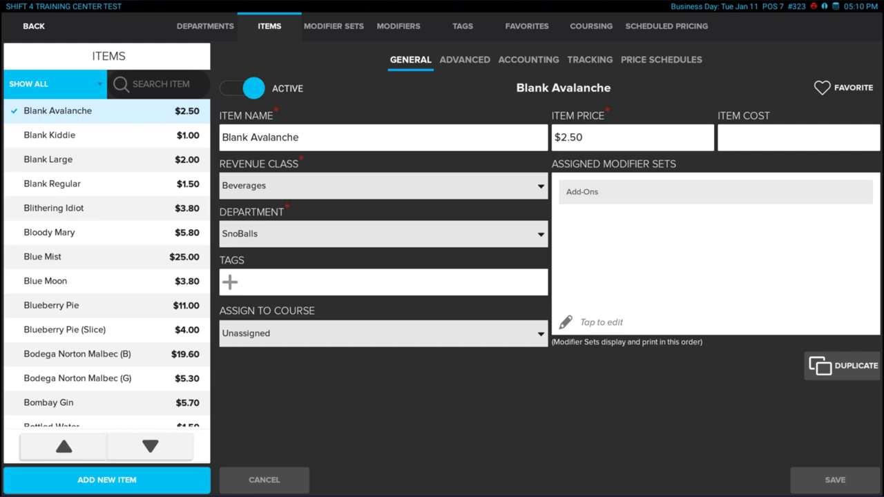
- Open Blueberry Pie's General details: price, Food revenue class, Desserts department, Dessert course
{"action": "left_click", "coordinate": [62, 305]}
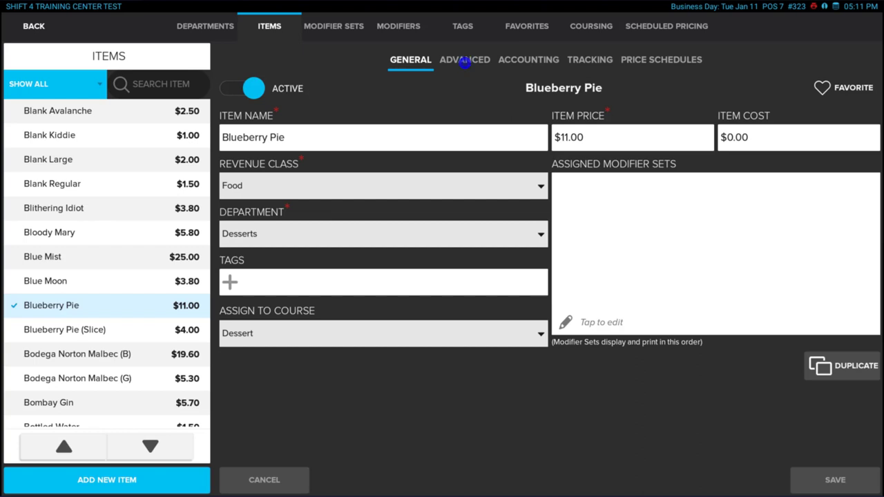
- Review Blueberry Pie's Cold Kitchen printer and Sold by Weight options, then its 6% sales tax
{"action": "left_click", "coordinate": [464, 60]}
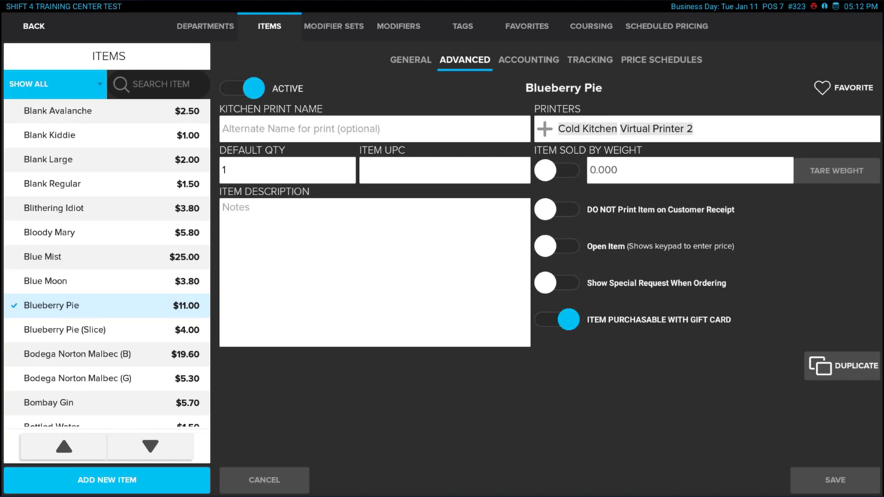
{"action": "left_click", "coordinate": [375, 129]}
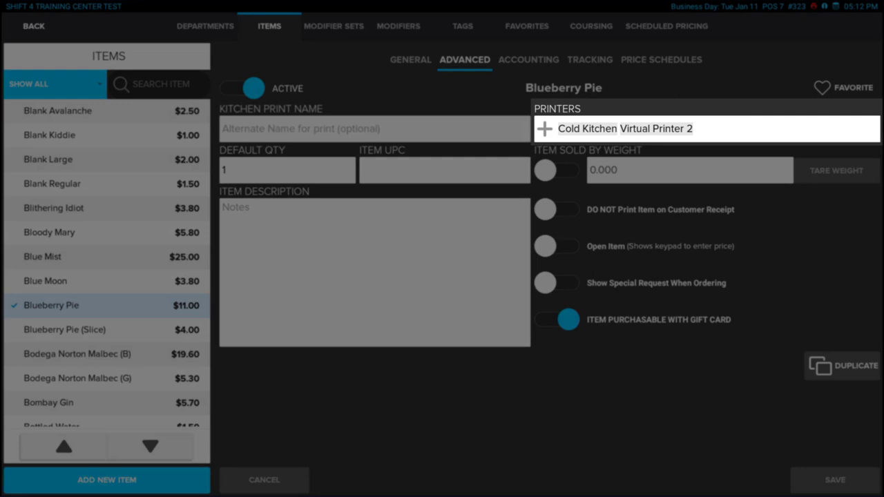
{"action": "left_click", "coordinate": [444, 170]}
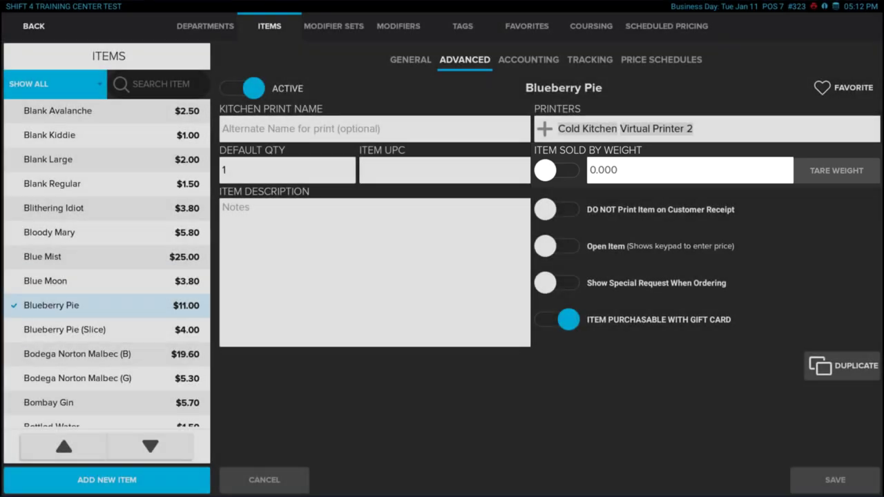
{"action": "left_click", "coordinate": [528, 60]}
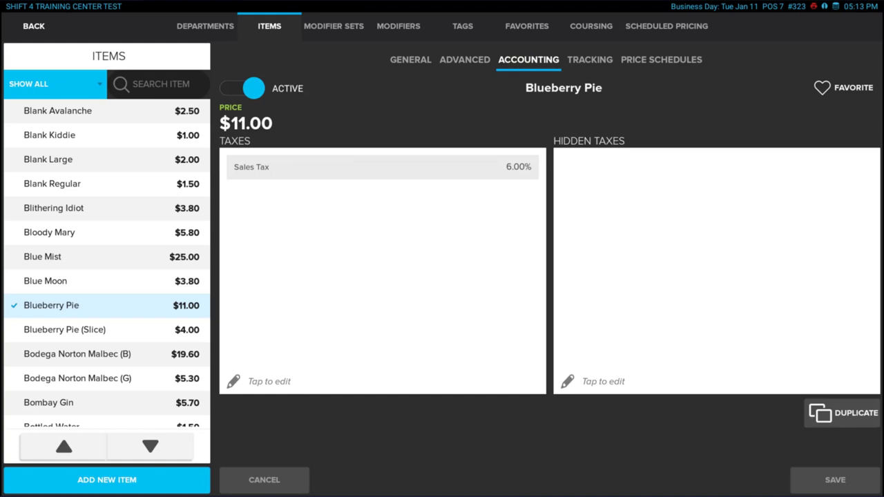
- Check Blueberry Pie's inventory tracking options and its price schedules with the $11.00 default
{"action": "left_click", "coordinate": [590, 60]}
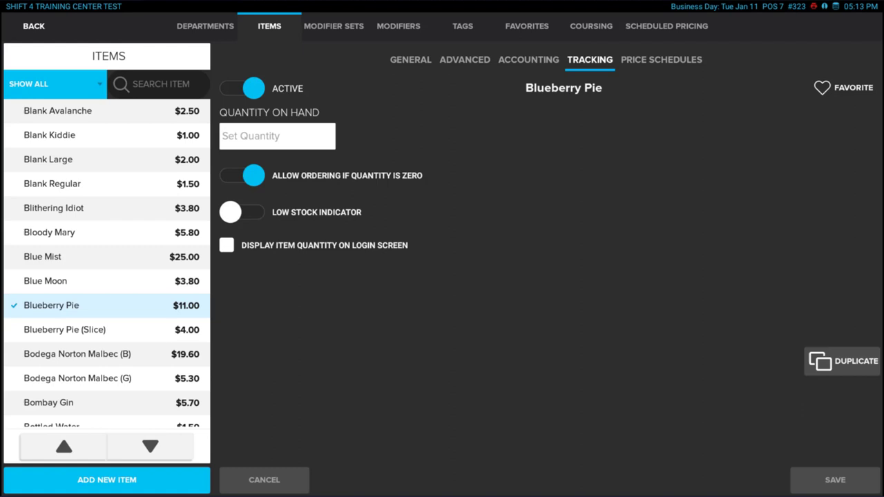
{"action": "left_click", "coordinate": [663, 60]}
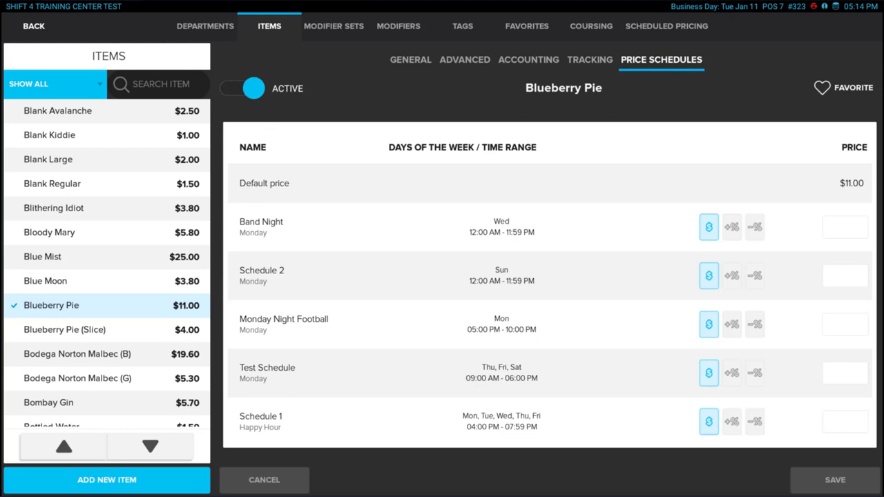
- Set Blueberry Pie to 25% off for Band Night and 10% more for Schedule 2
{"action": "left_click", "coordinate": [754, 227]}
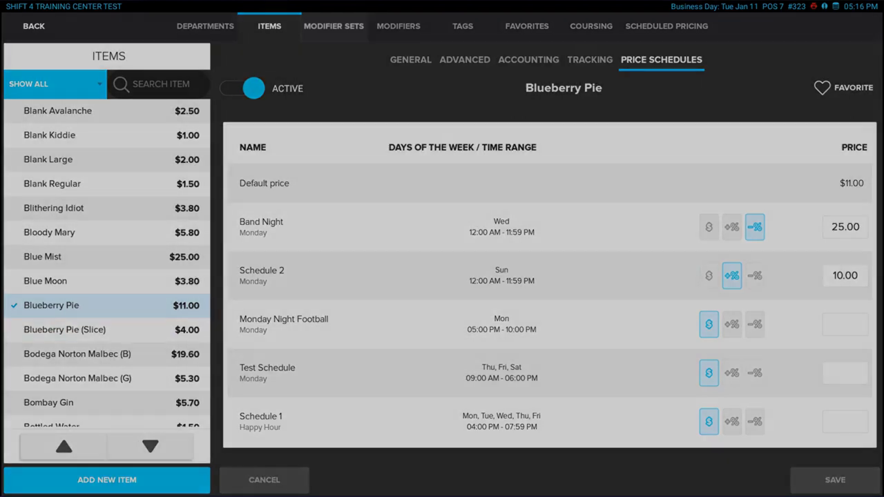
{"action": "left_click", "coordinate": [334, 27]}
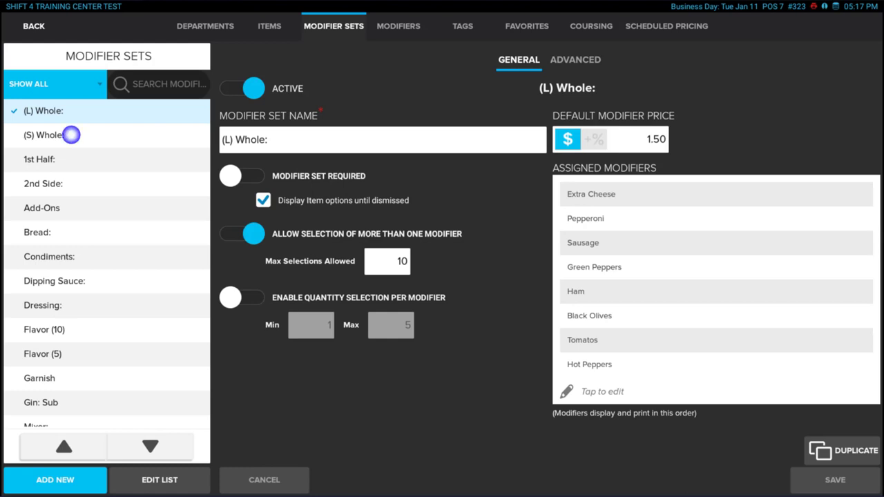
- Price Sausage at $1.00 in the (S) Whole set and review the pizzas assigned to it
{"action": "left_click", "coordinate": [44, 135]}
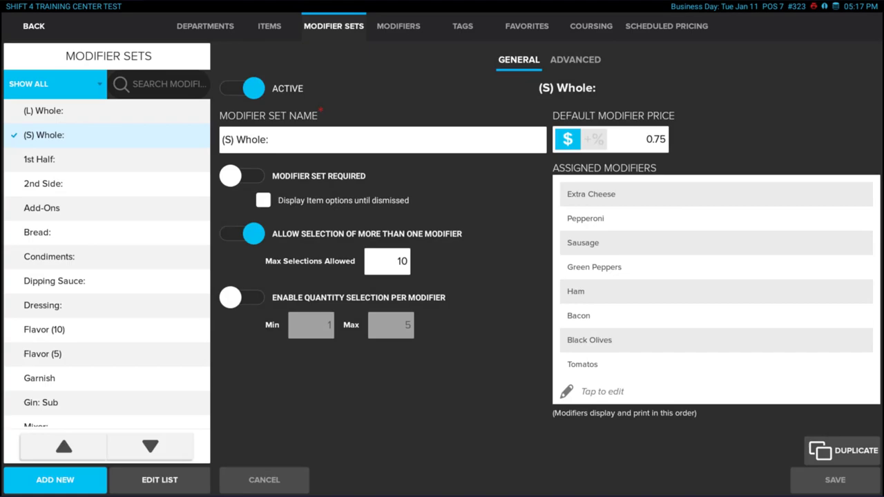
{"action": "left_click", "coordinate": [602, 392]}
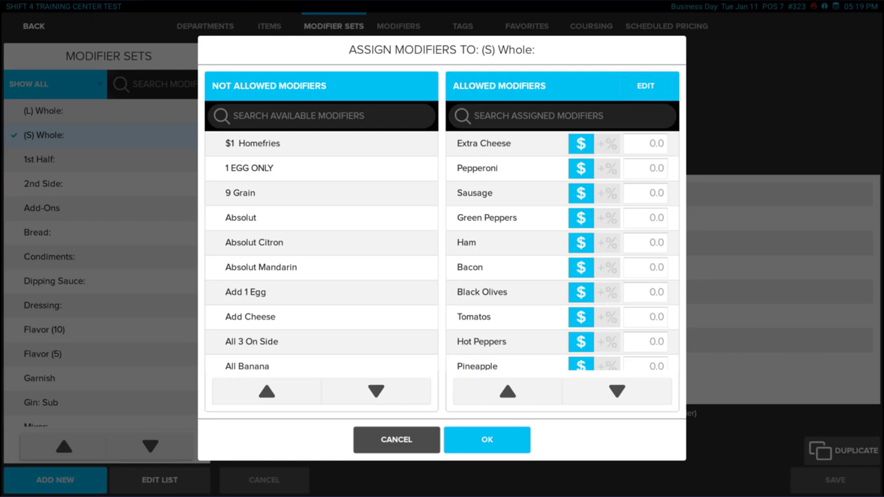
{"action": "type", "text": "1.00"}
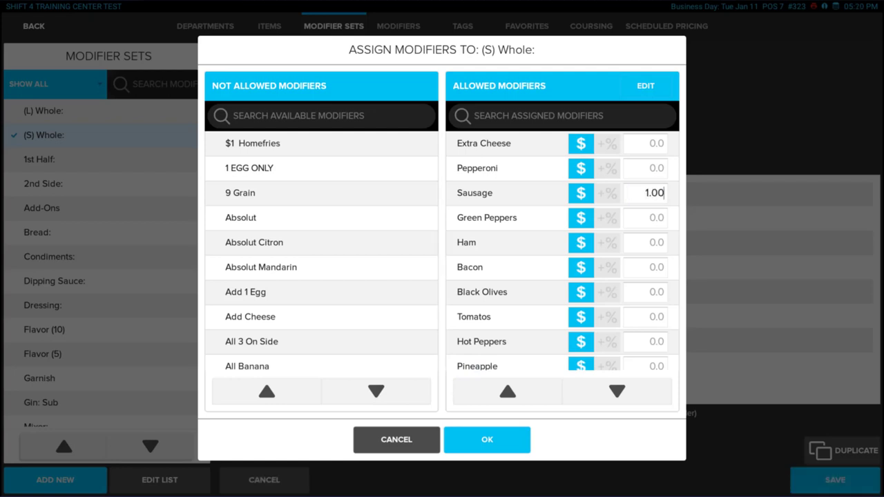
{"action": "left_click", "coordinate": [487, 440]}
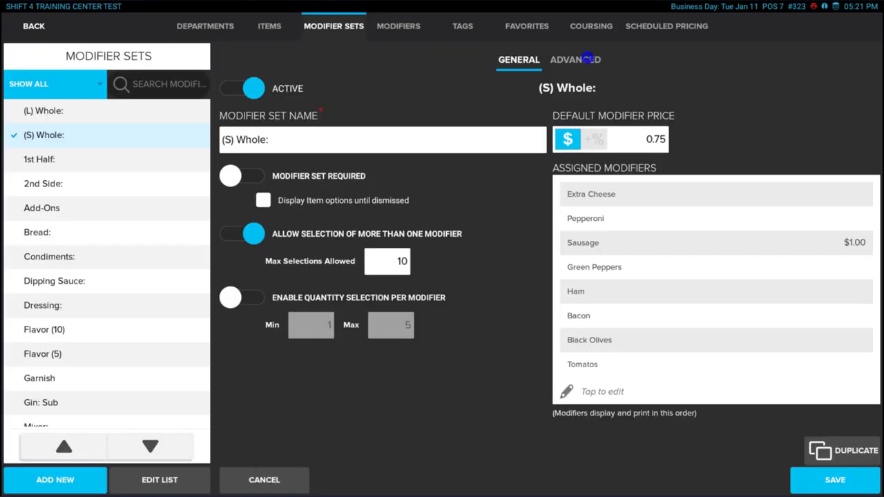
{"action": "left_click", "coordinate": [576, 60]}
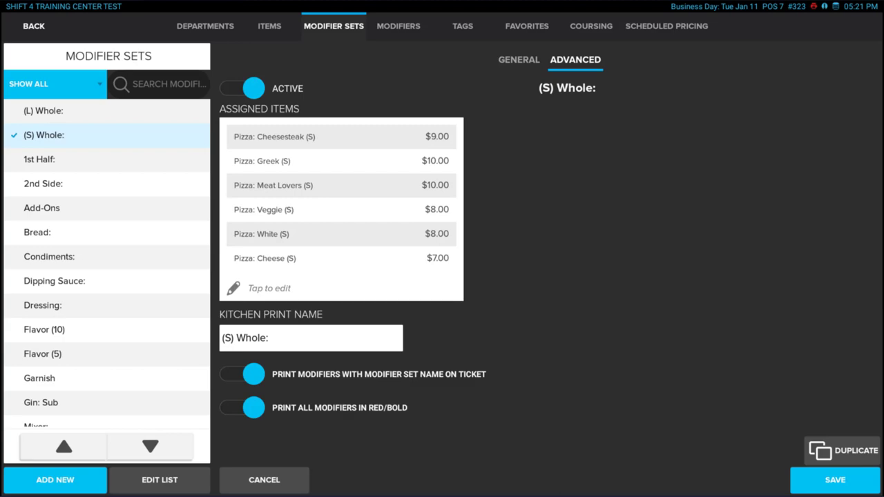
{"action": "left_click", "coordinate": [398, 27]}
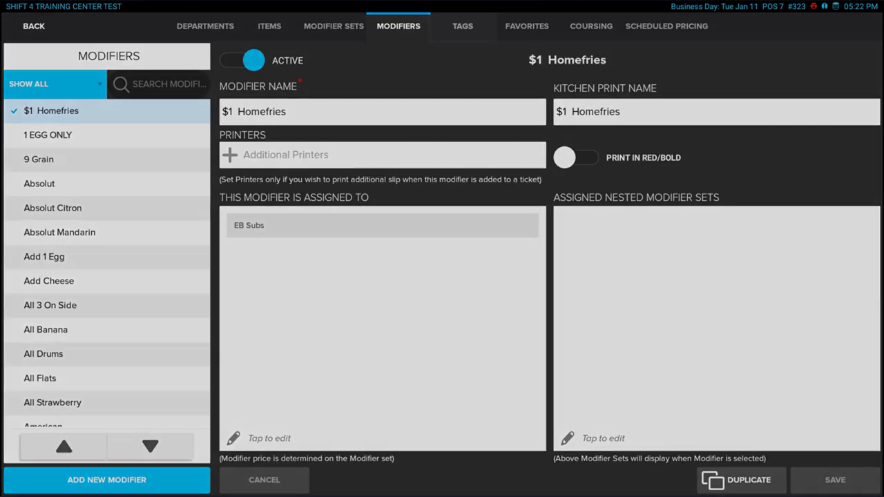
- Open the tags and switch from Best Selling Items to the Vegetarian tag
{"action": "left_click", "coordinate": [461, 26]}
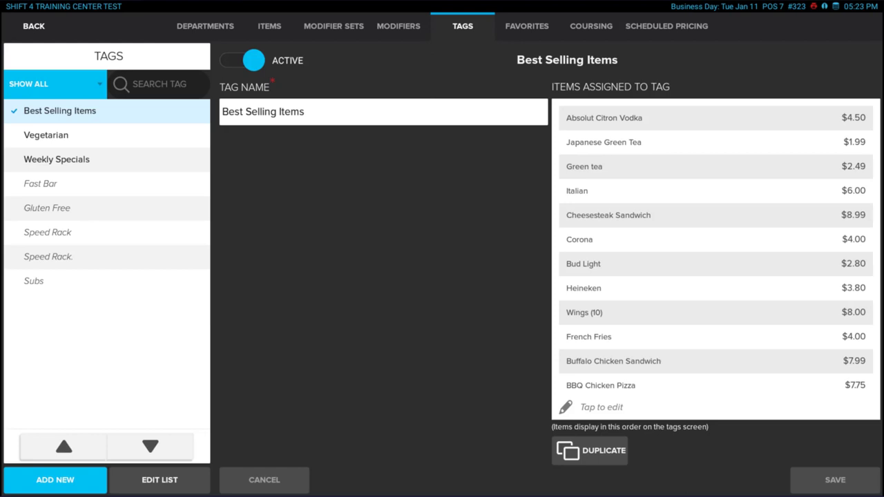
{"action": "left_click", "coordinate": [67, 134]}
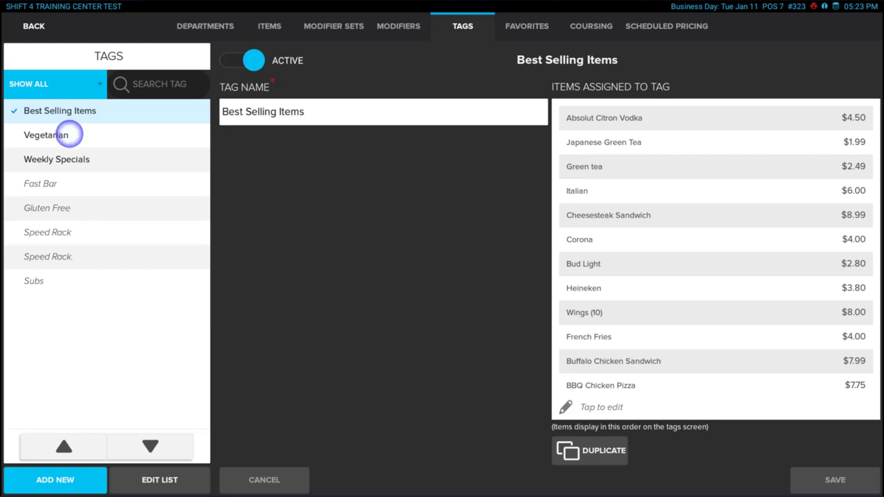
{"action": "left_click", "coordinate": [46, 135]}
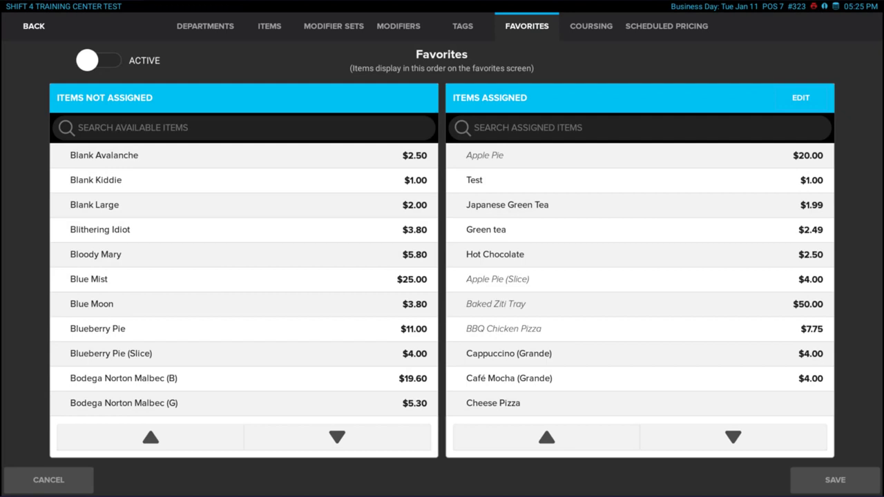
- Add Blueberry Pie (Slice) from Items Not Assigned to the favorites
{"action": "left_click", "coordinate": [148, 353]}
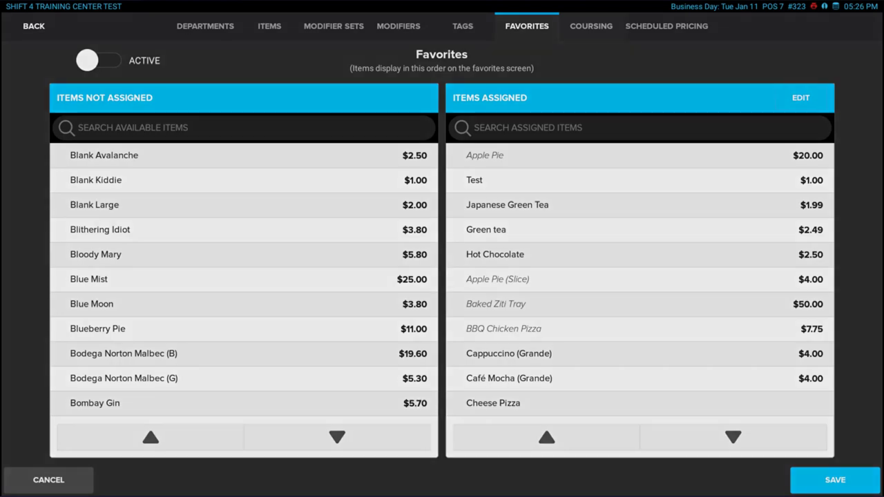
{"action": "left_click", "coordinate": [590, 26]}
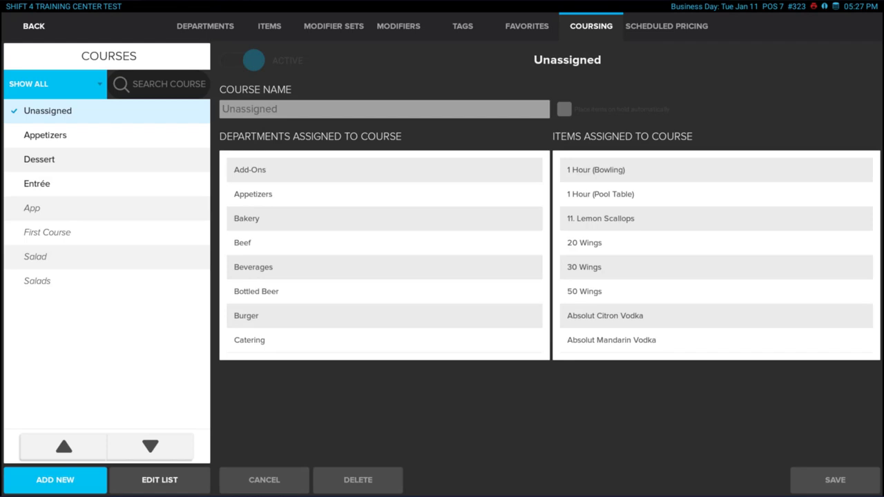
- Review the Dessert course, then view Happy Hour pricing for Monday–Friday, 4:00–7:59 PM
{"action": "left_click", "coordinate": [67, 159]}
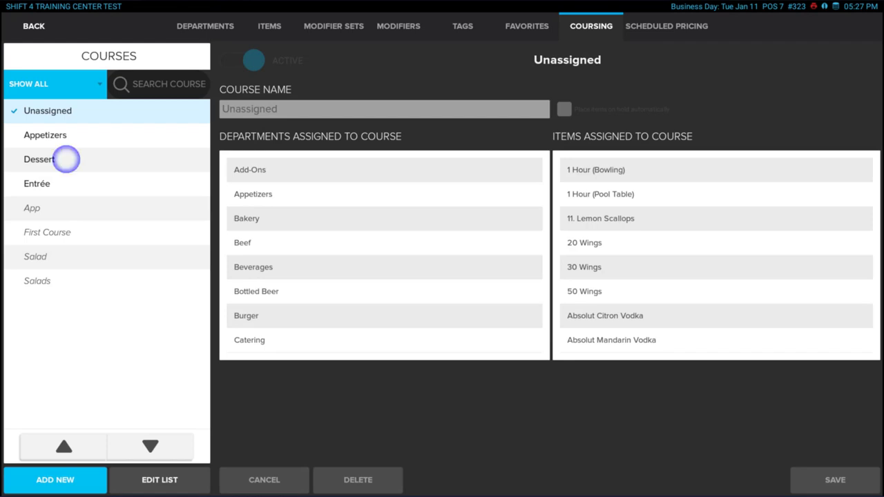
{"action": "left_click", "coordinate": [39, 159]}
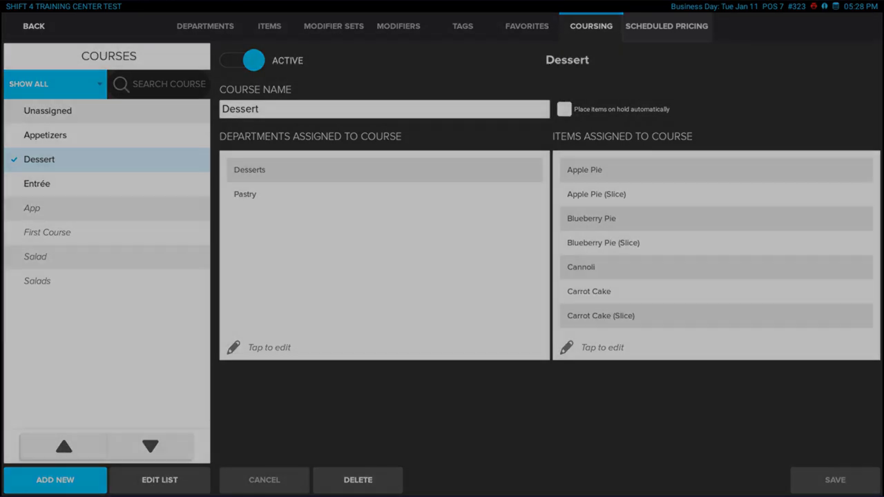
{"action": "left_click", "coordinate": [667, 27]}
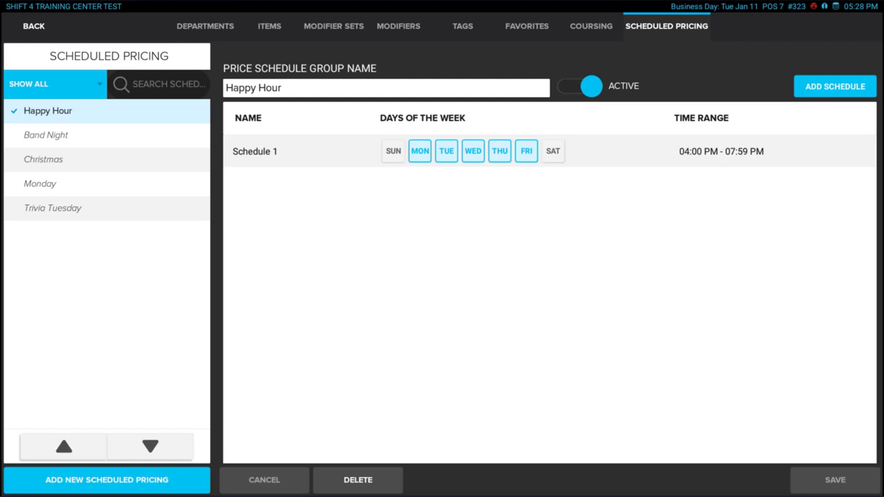
{"action": "mouse_move", "coordinate": [66, 160]}
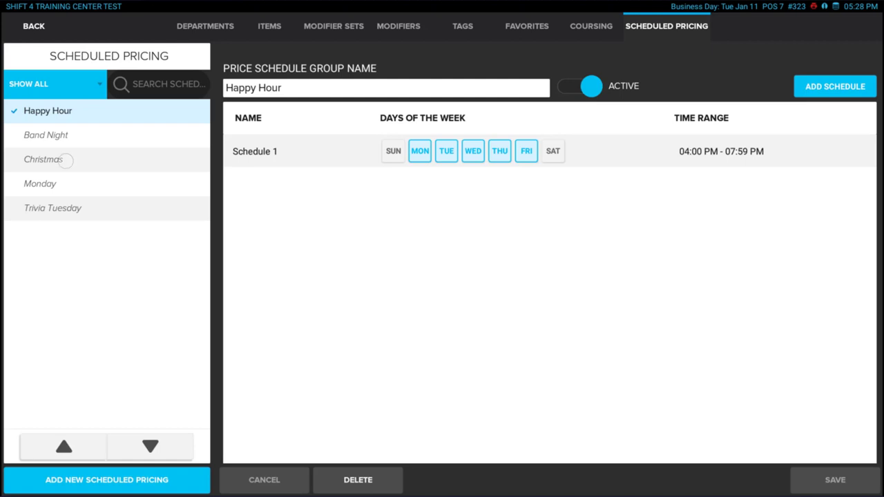
- Extend Christmas Schedule 1 to Monday–Wednesday and add an all-day, every-day Schedule 2
{"action": "left_click", "coordinate": [42, 159]}
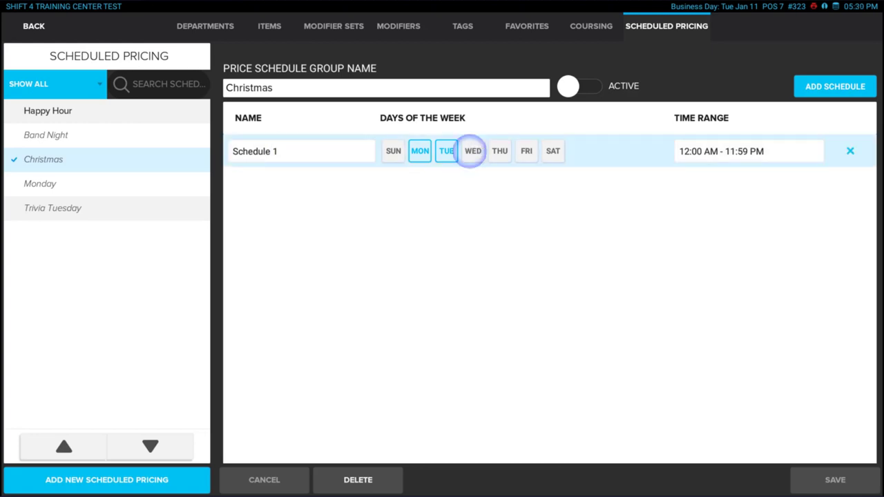
{"action": "left_click", "coordinate": [473, 150]}
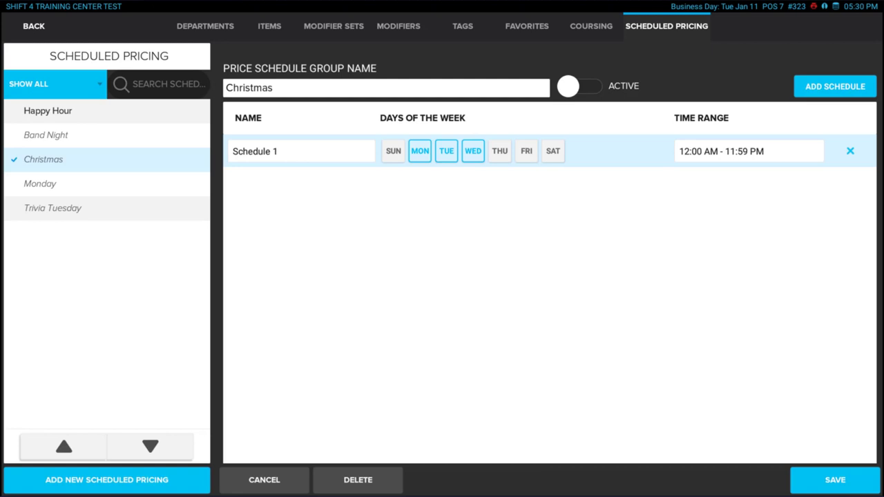
{"action": "left_click", "coordinate": [833, 86]}
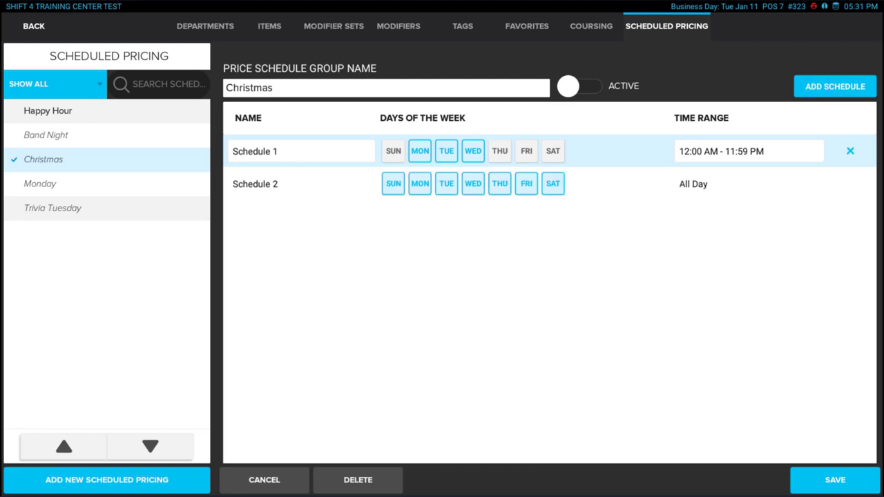